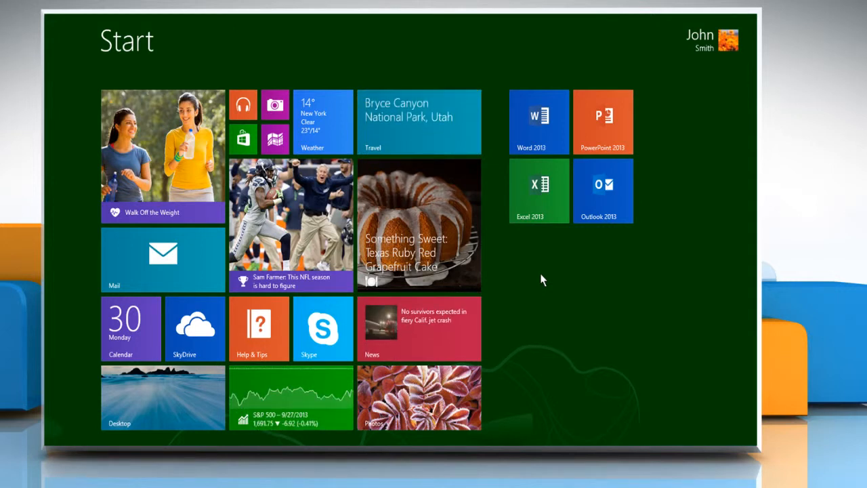
pyautogui.moveTo(540, 196)
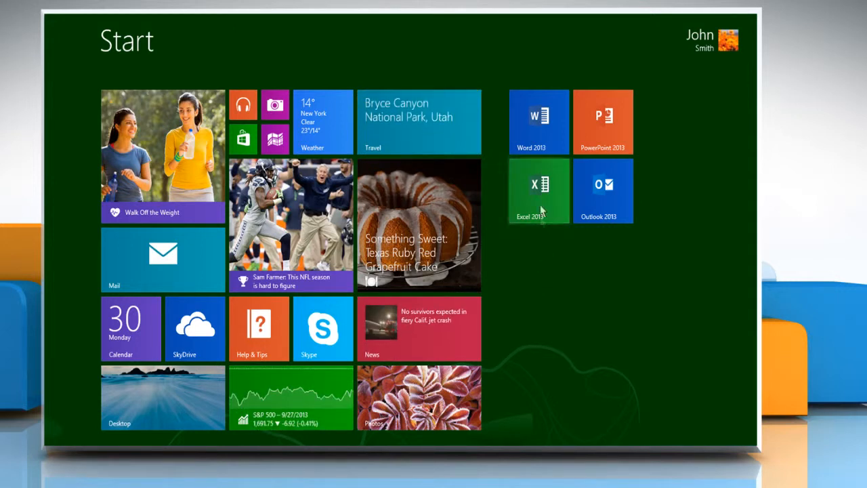
# Launch Excel 2013 from the Windows 8.1 Start screen
pyautogui.click(539, 191)
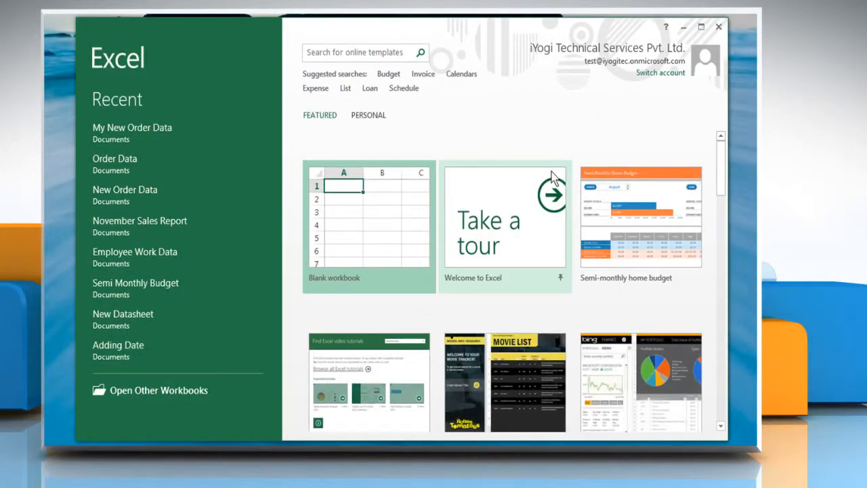
# Open the My New Order Data workbook and select its sales chart for design changes
pyautogui.click(133, 127)
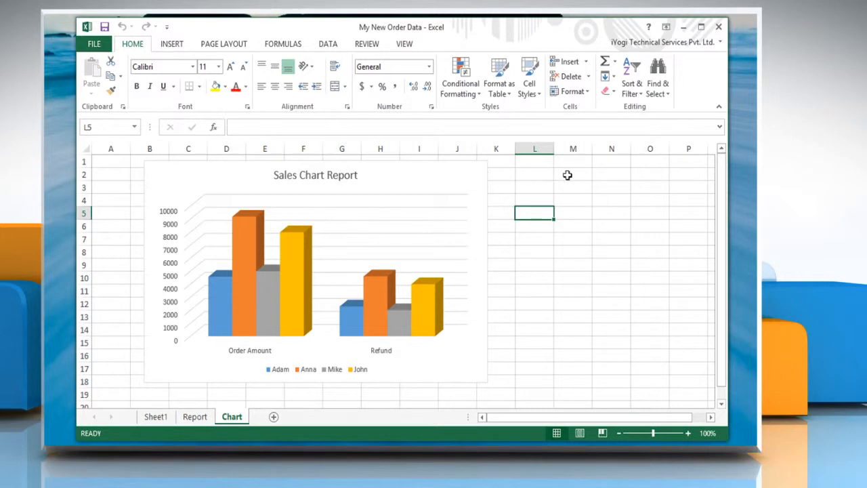
pyautogui.moveTo(423, 177)
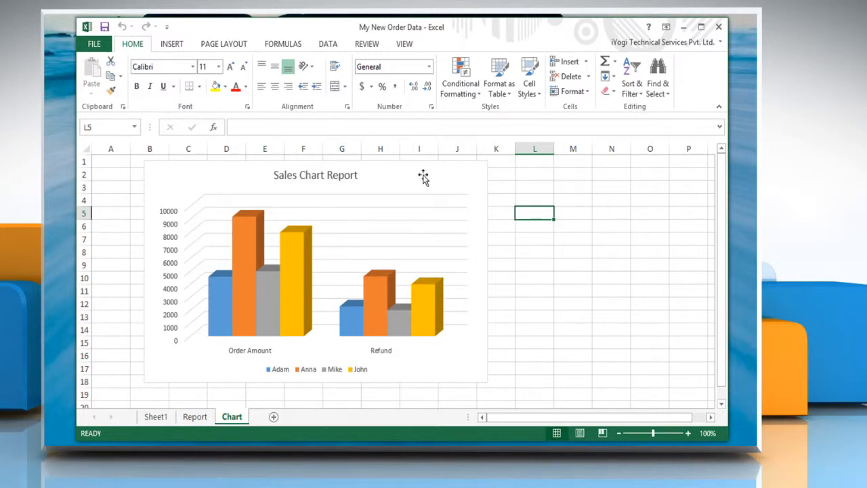
pyautogui.click(315, 271)
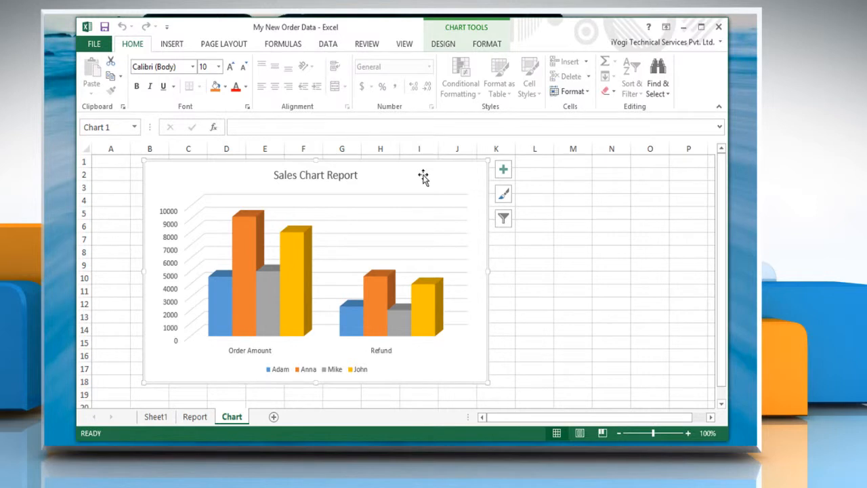
pyautogui.click(443, 43)
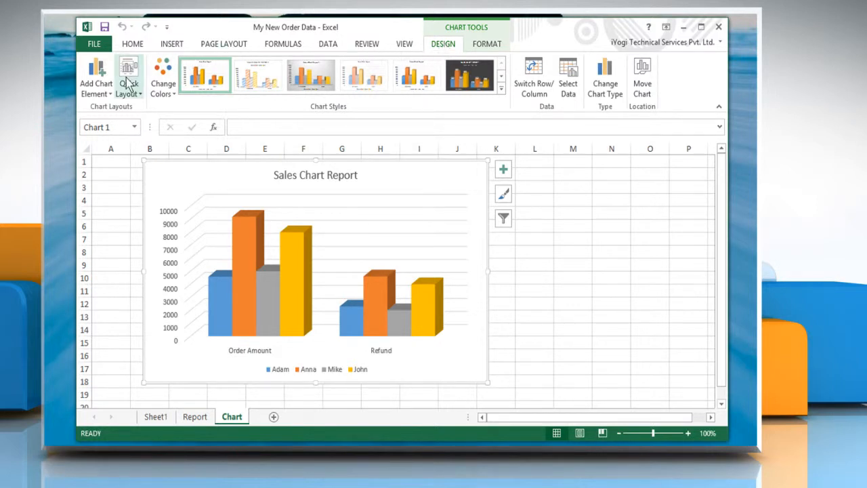
# Apply a quick layout with the legend on the right and no title
pyautogui.click(127, 77)
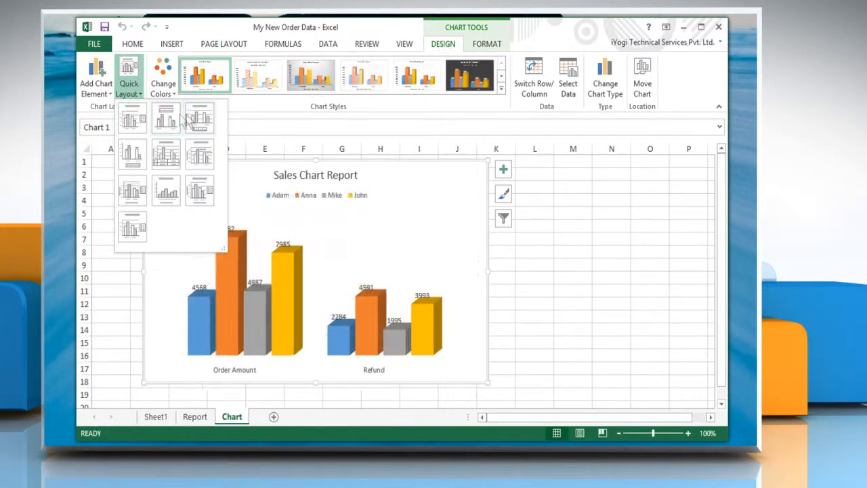
pyautogui.click(132, 192)
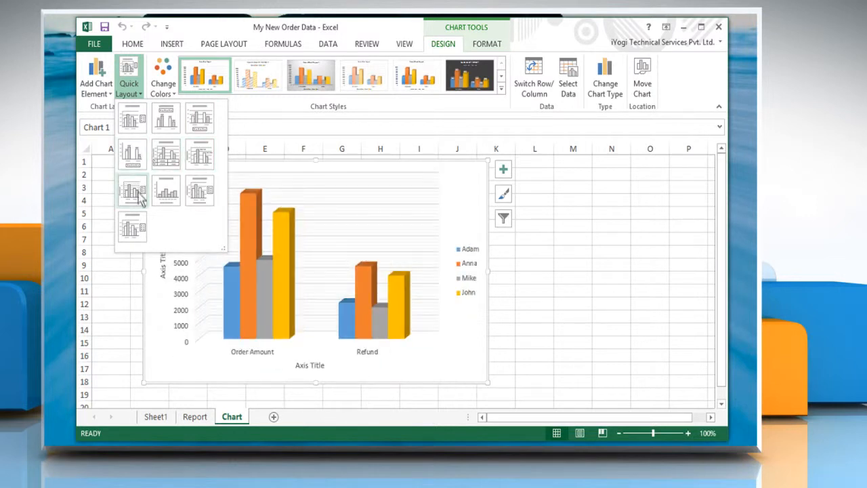
pyautogui.click(133, 193)
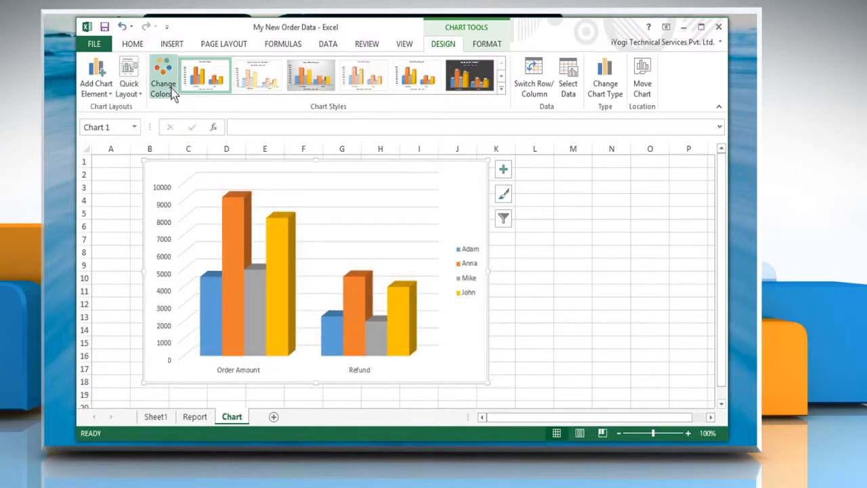
pyautogui.click(163, 76)
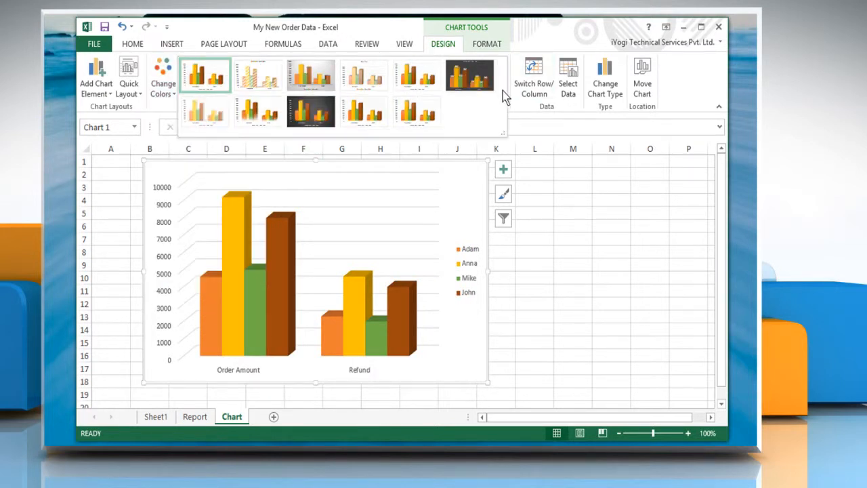
# Apply a dark background style to the chart from the Chart Styles gallery
pyautogui.click(310, 111)
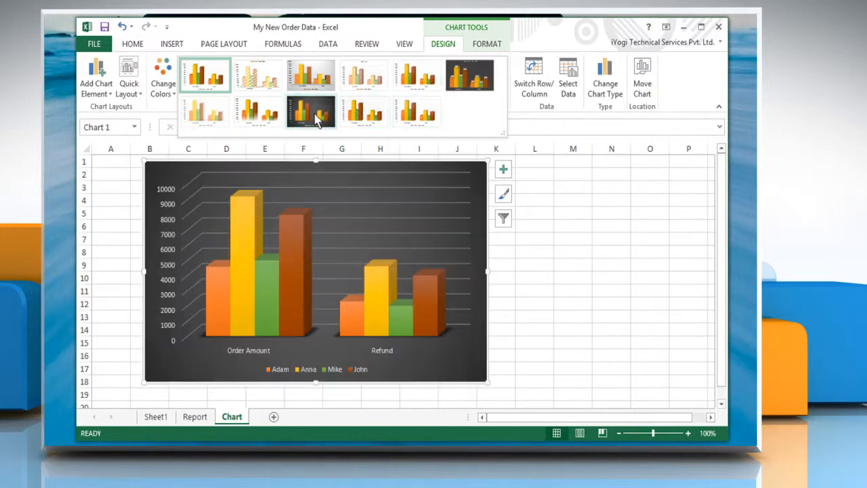
pyautogui.moveTo(311, 111)
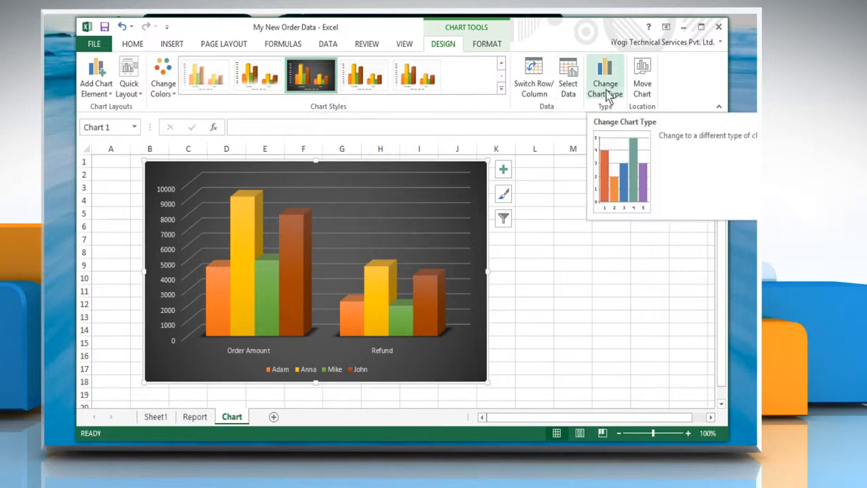
# Change the sales chart to a 3-D Clustered Bar chart
pyautogui.click(605, 88)
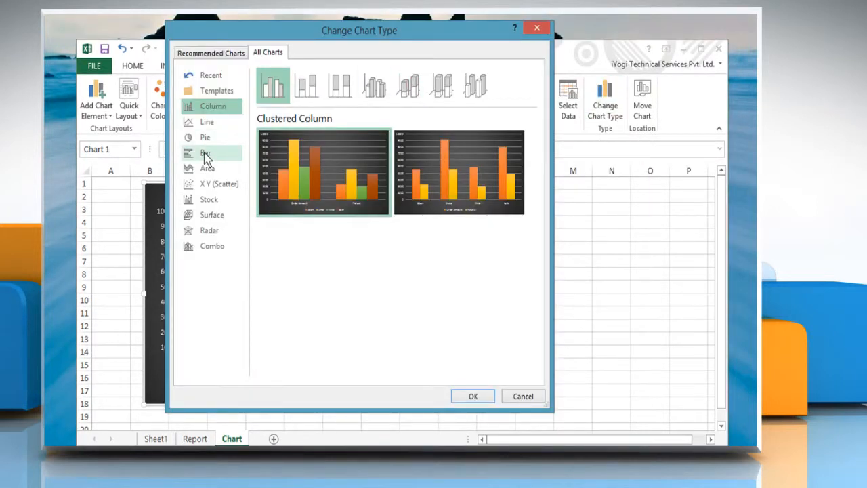
pyautogui.click(206, 152)
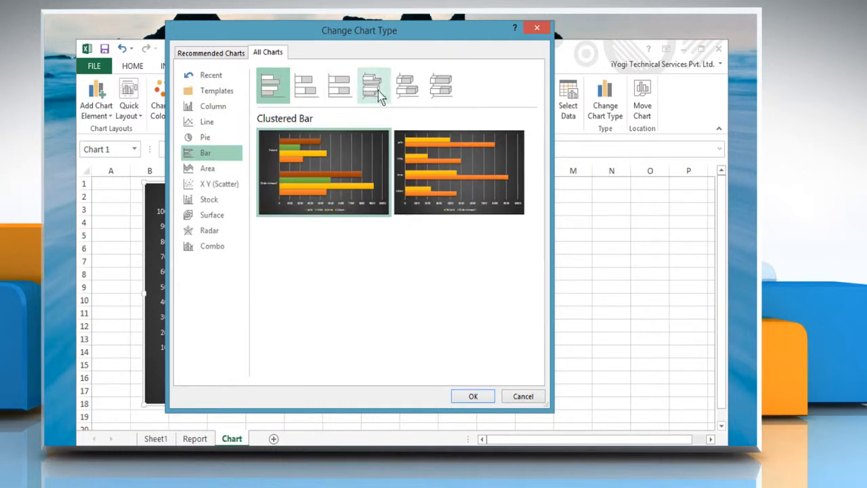
pyautogui.click(374, 85)
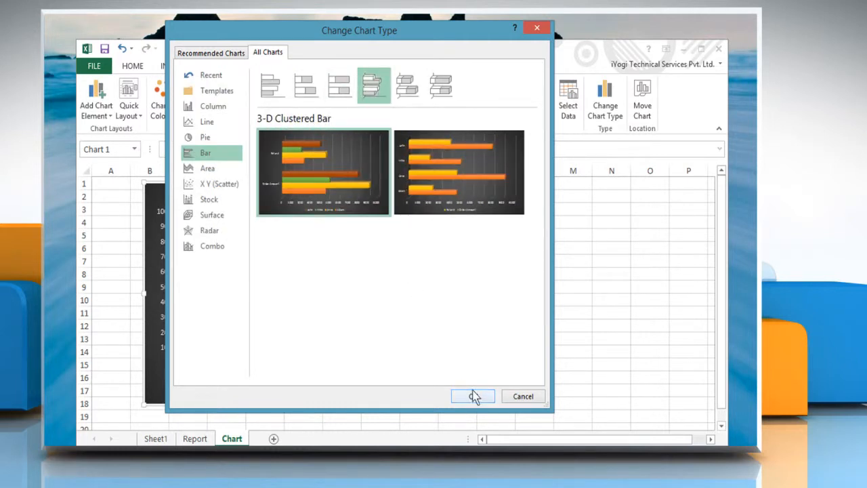
pyautogui.click(472, 396)
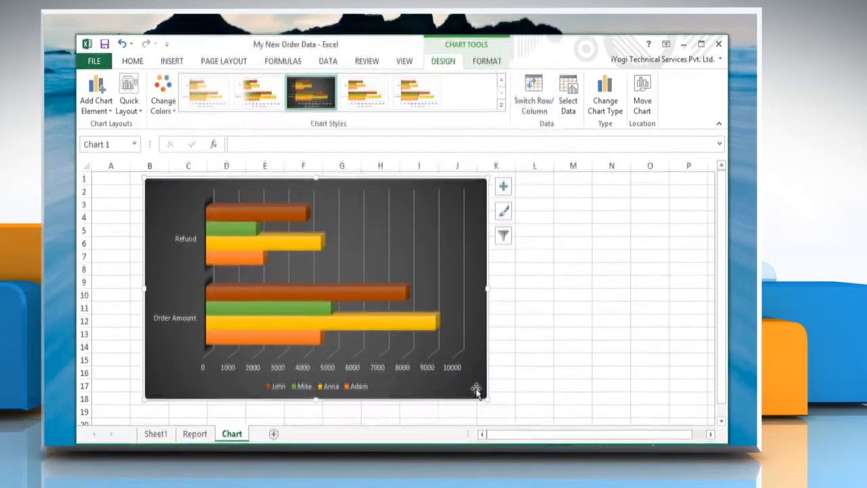